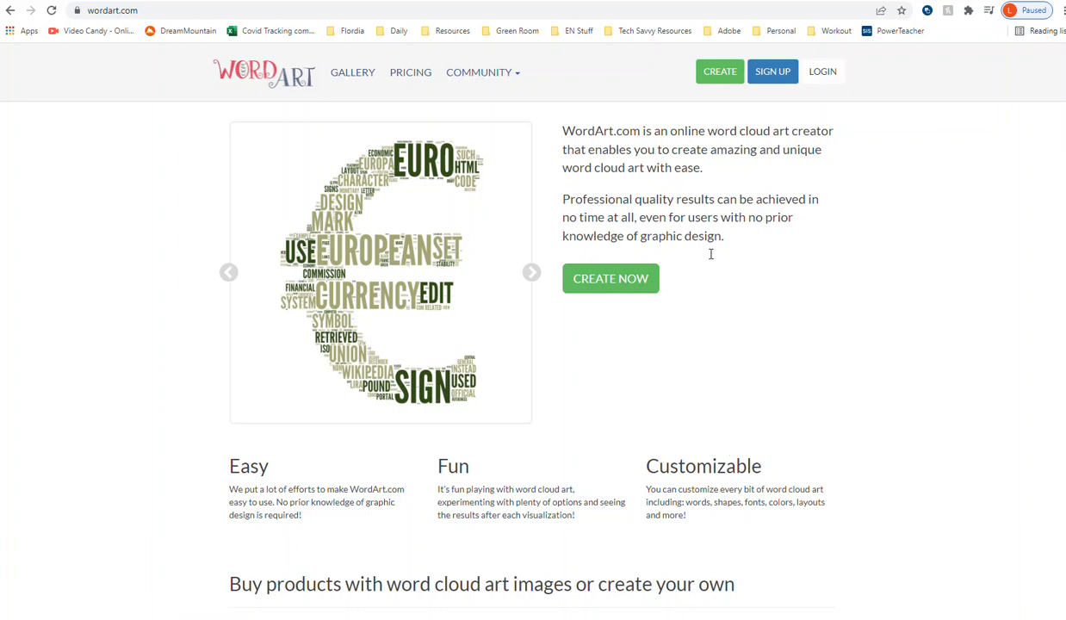
Start a new word cloud in the WordArt.com creator via CREATE NOW.
click(610, 279)
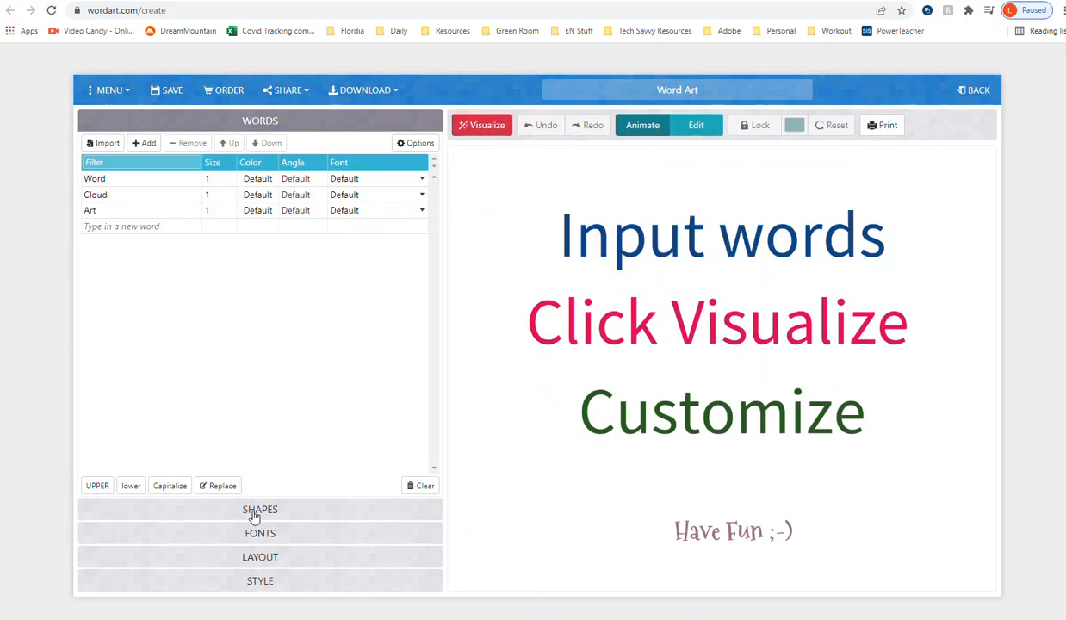
Search the Shapes panel for 'ba' to surface the balloon shape, then return to the word list.
click(260, 510)
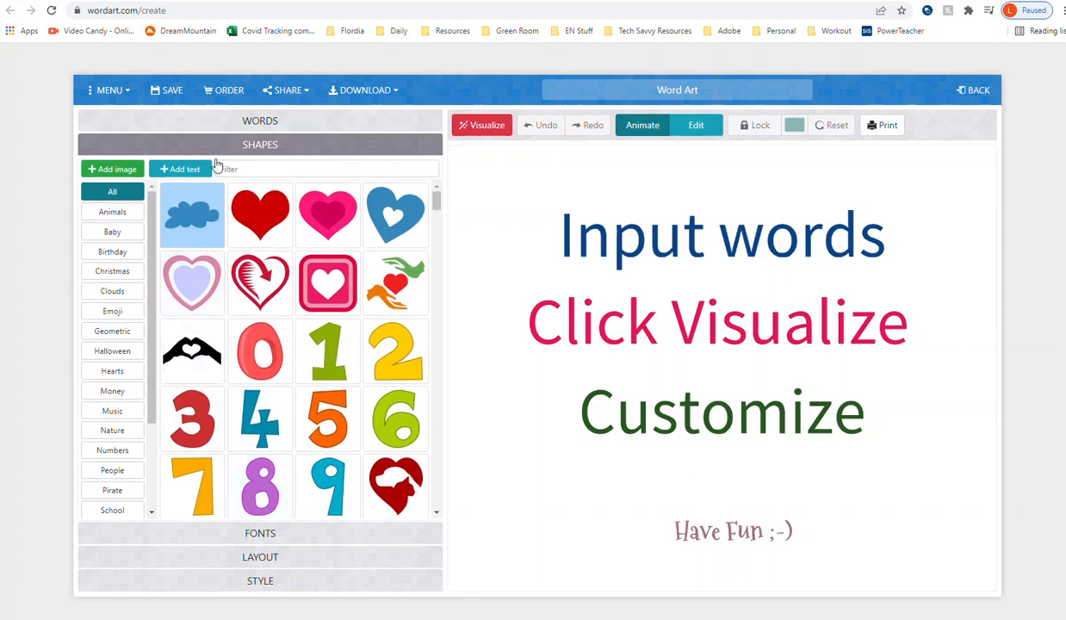
text(ballo)
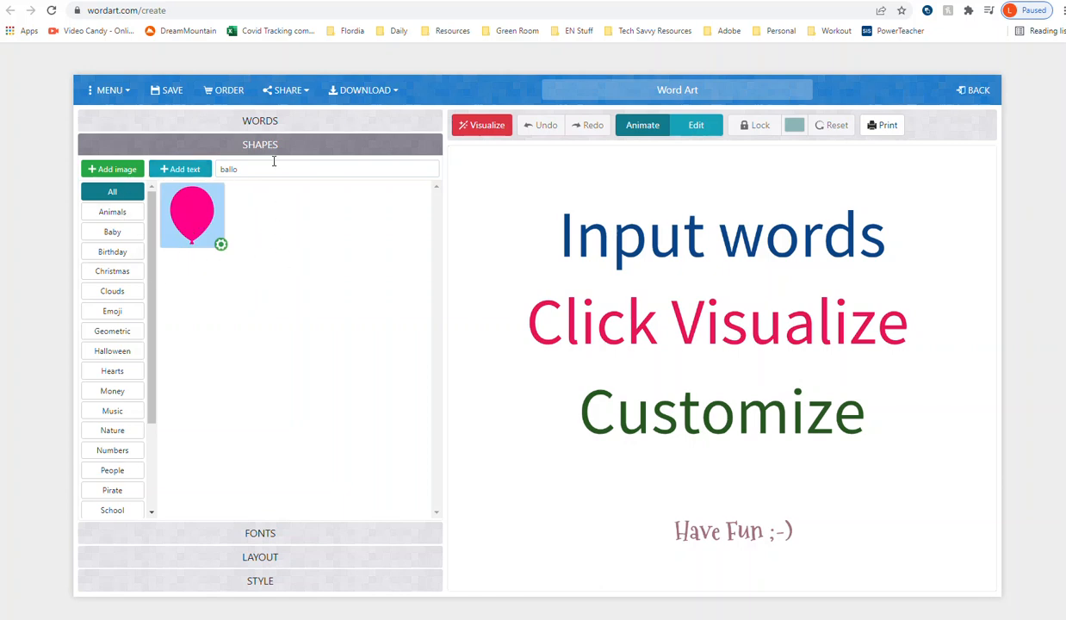
click(260, 121)
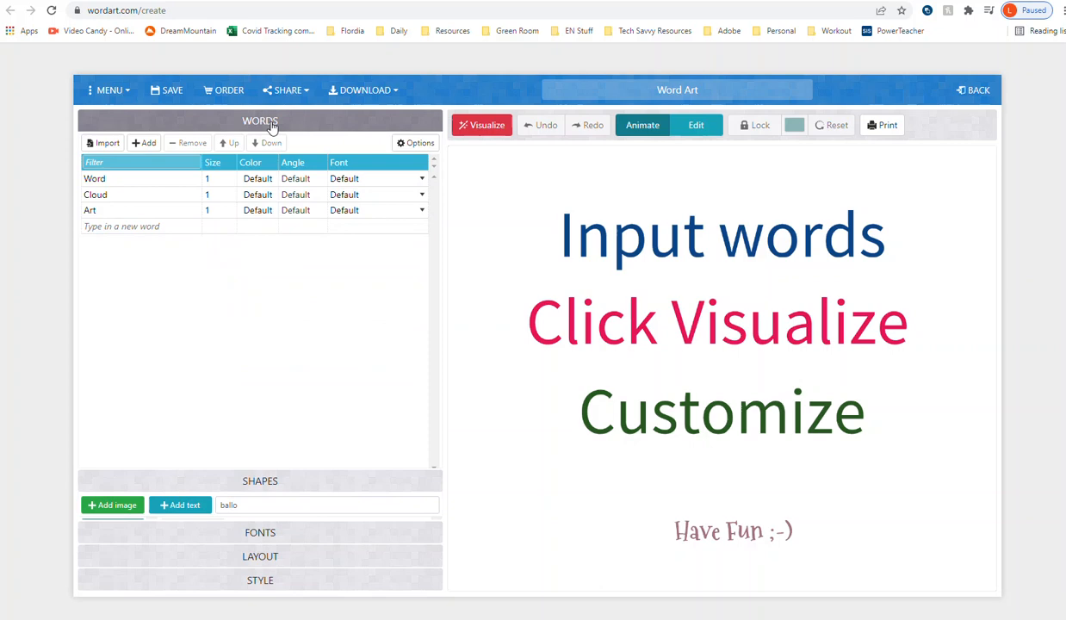
Remove the placeholder words Word, Cloud and Art from the list.
click(121, 177)
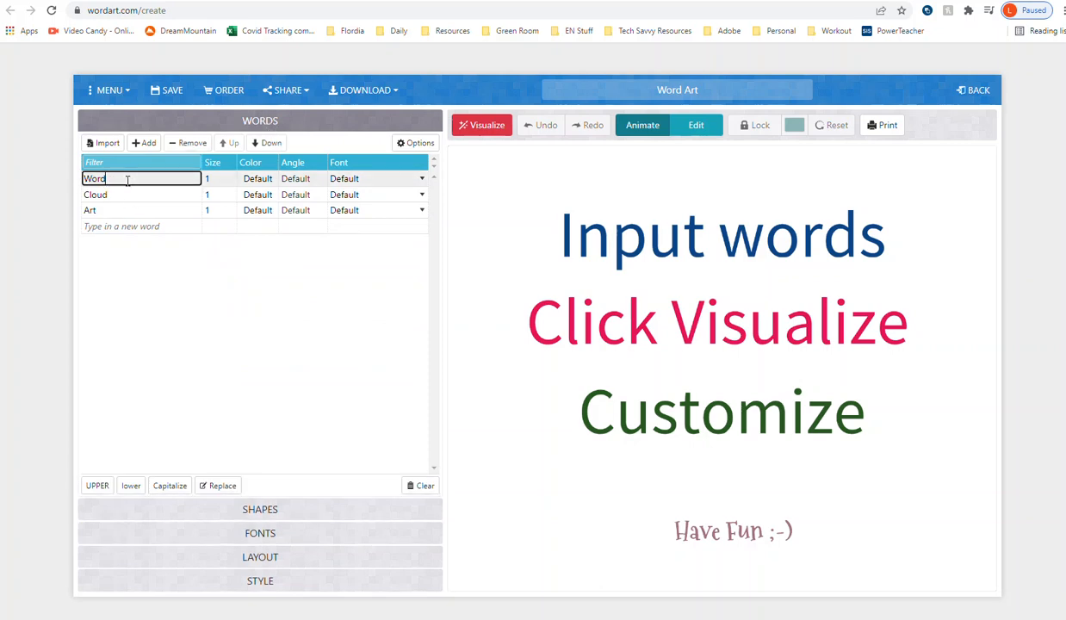
click(188, 143)
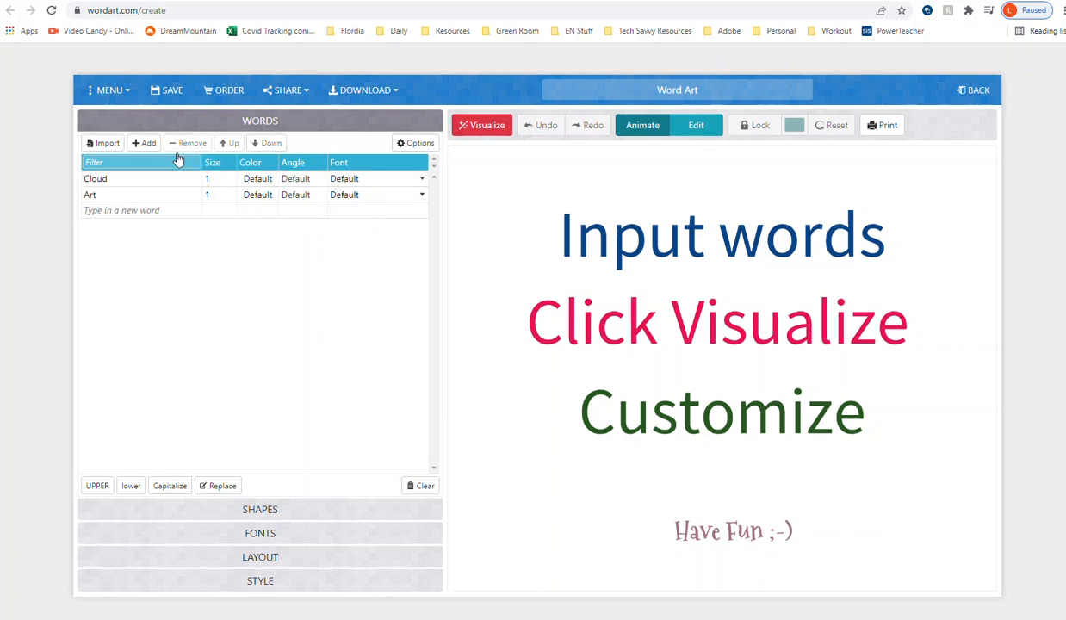
click(187, 143)
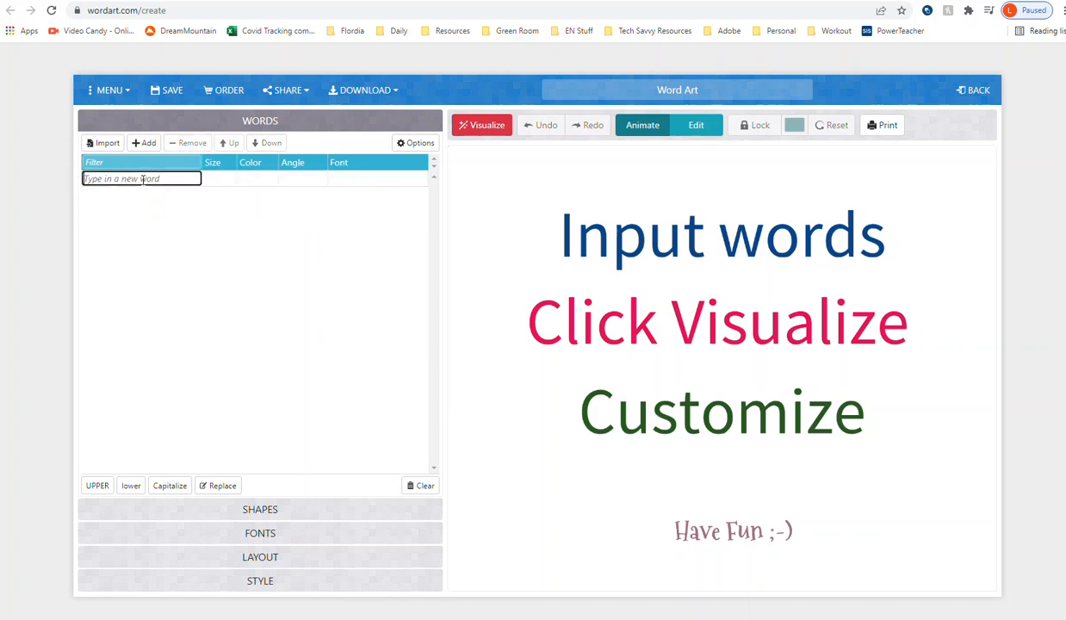
Add love, Family and Happy as the new words.
text(love)
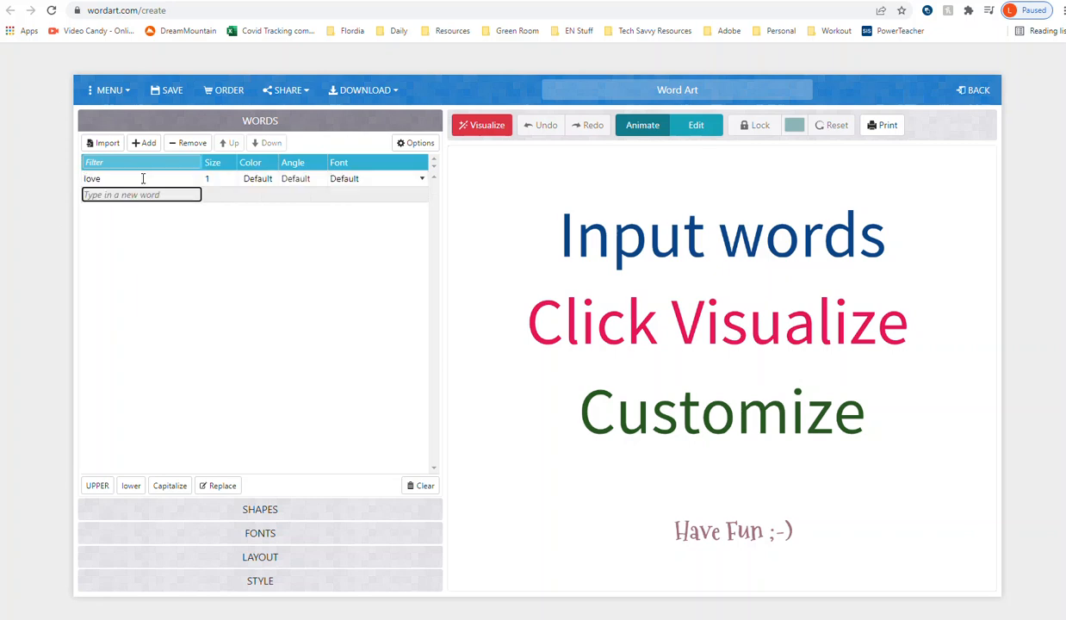
text(Family)
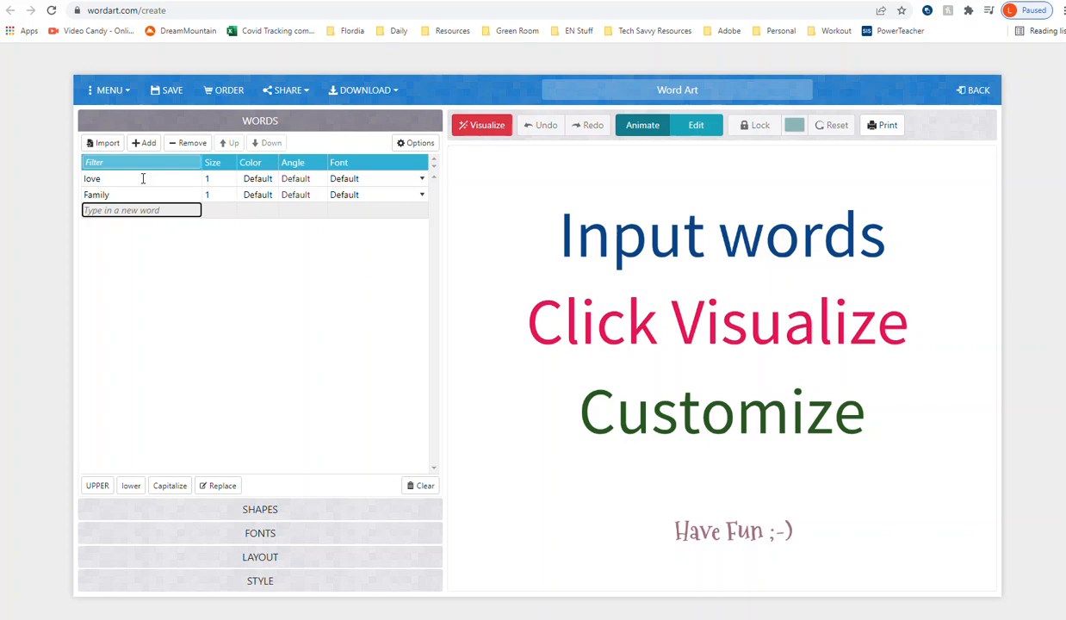
text(F)
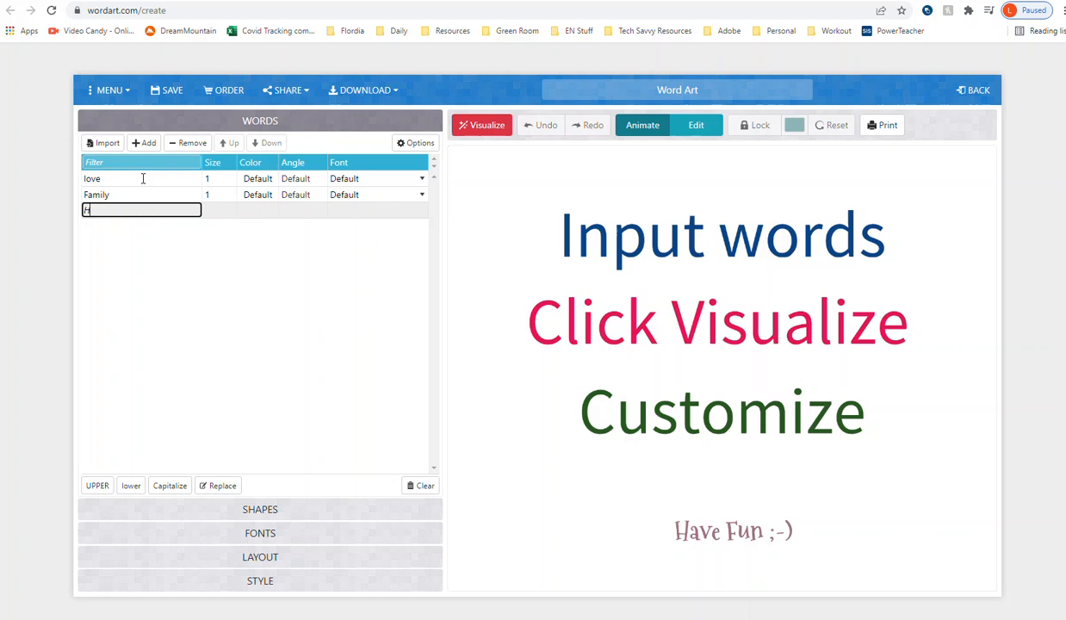
text(Happy)
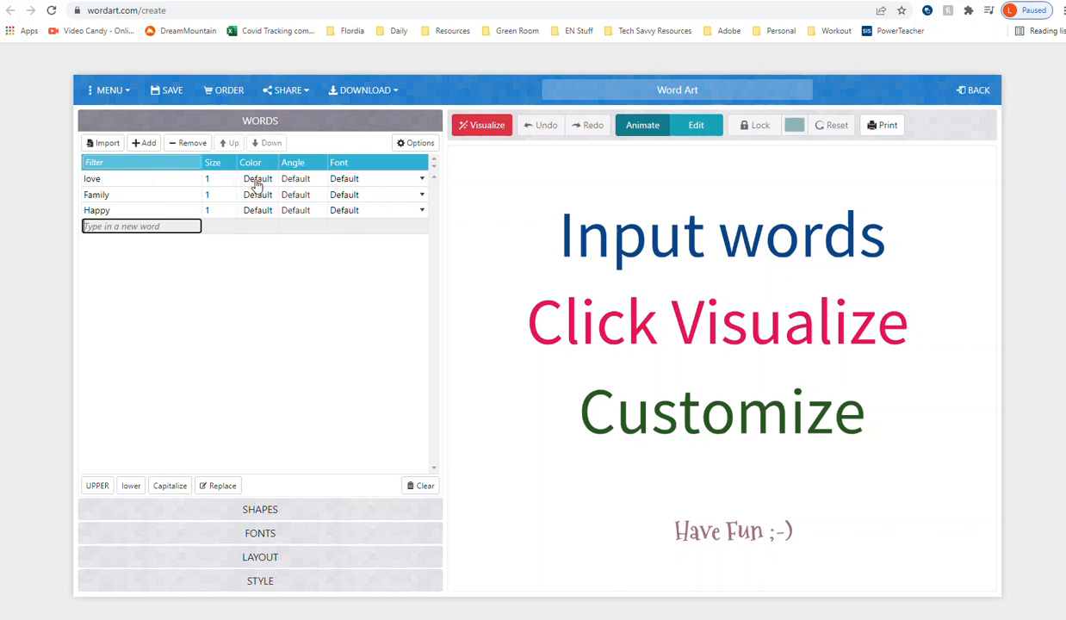
Colour the word love red.
click(257, 177)
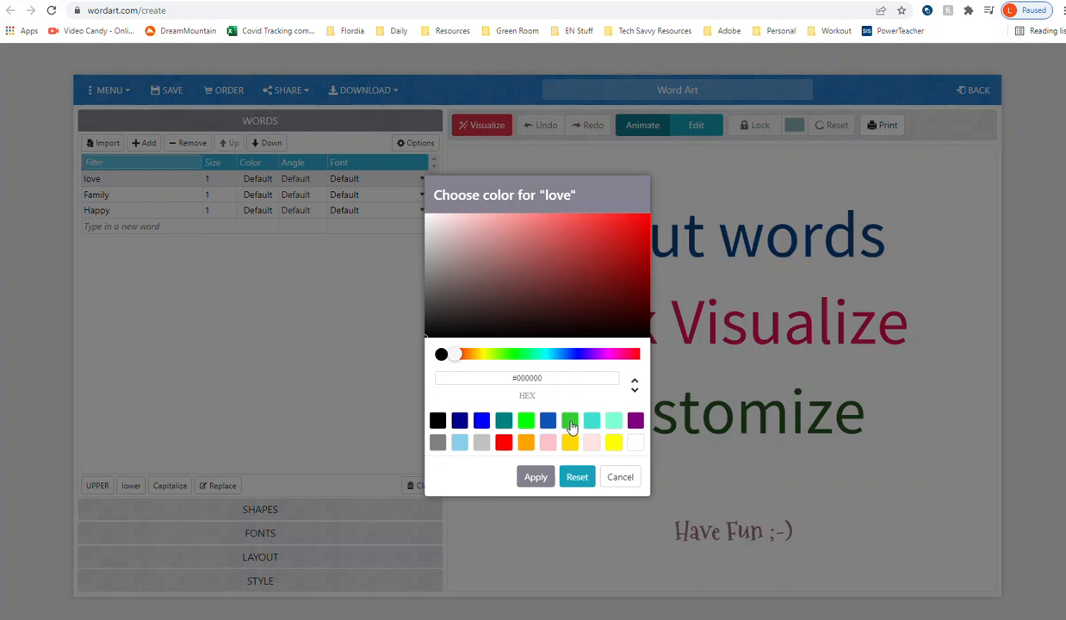
mouse_move(570, 427)
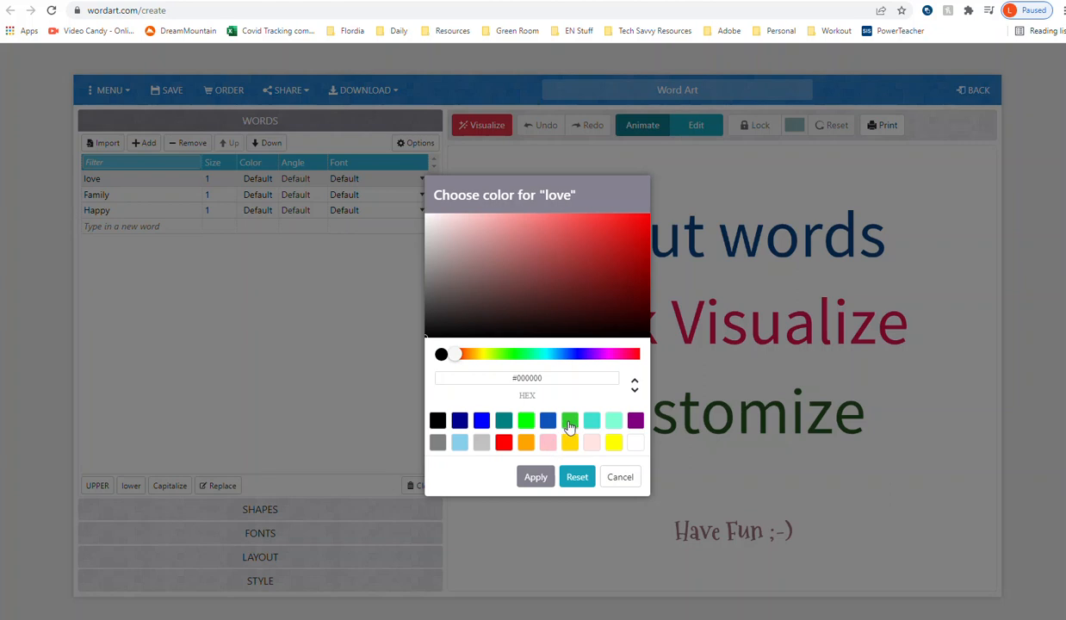
click(503, 441)
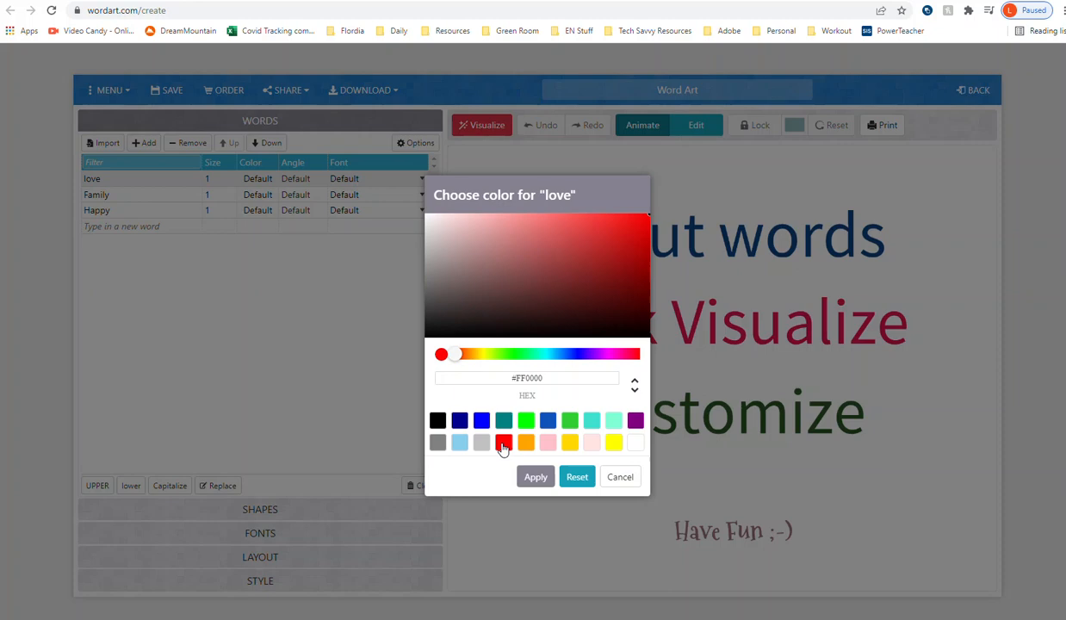
click(534, 475)
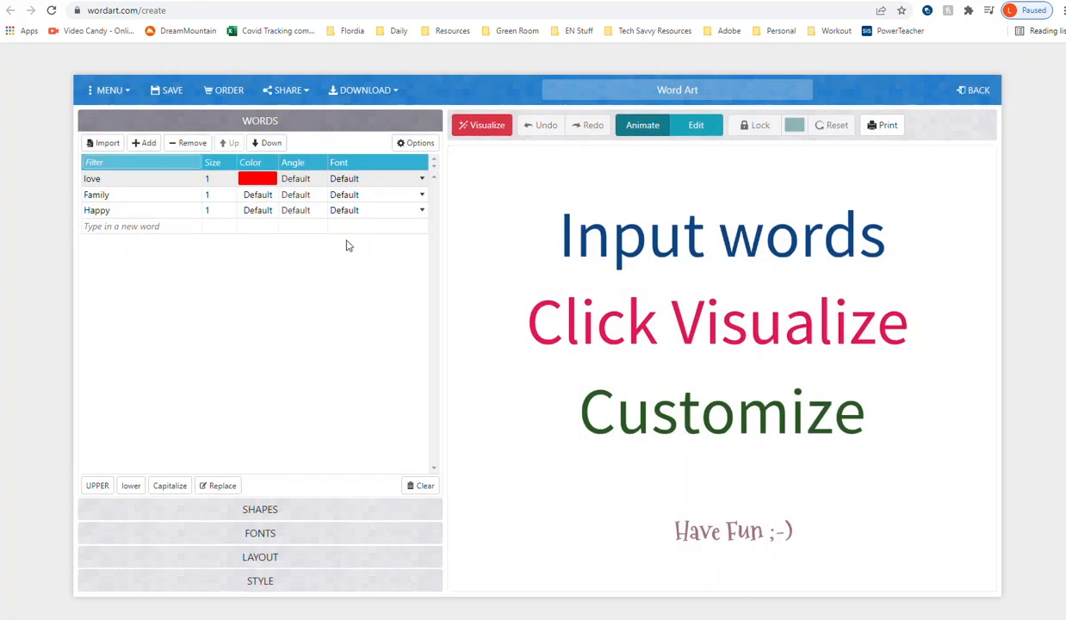
Colour Family blue and Happy yellow.
click(258, 194)
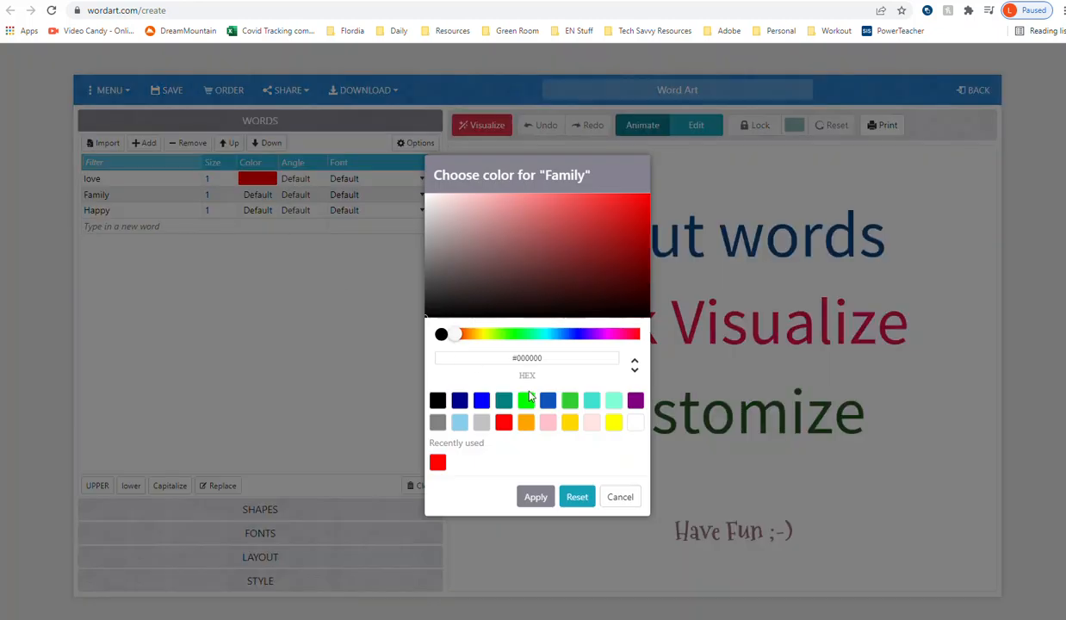
click(534, 496)
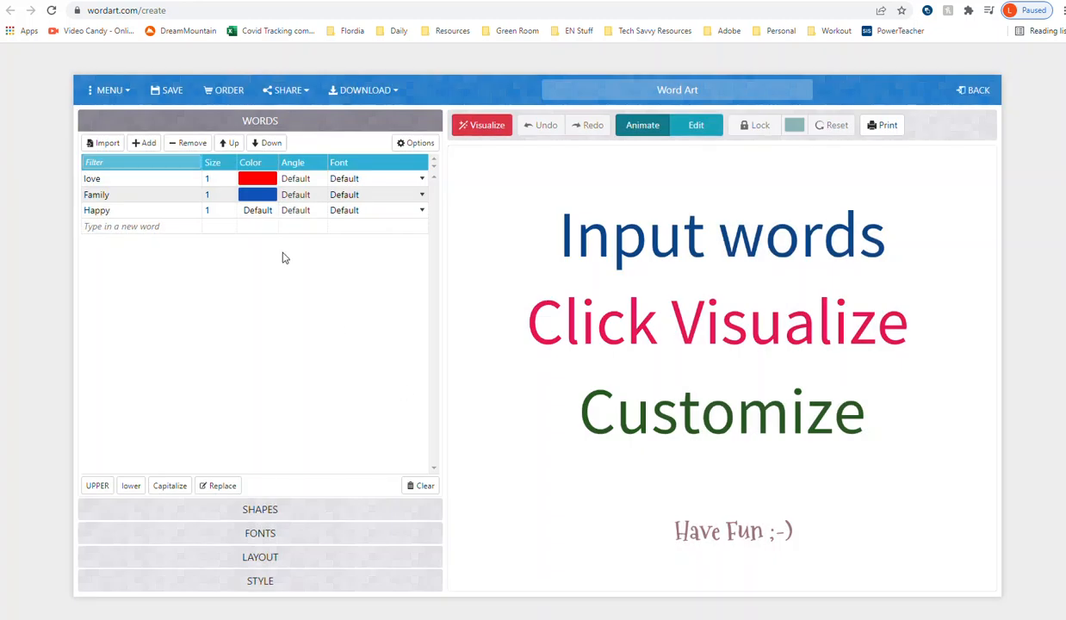
click(257, 210)
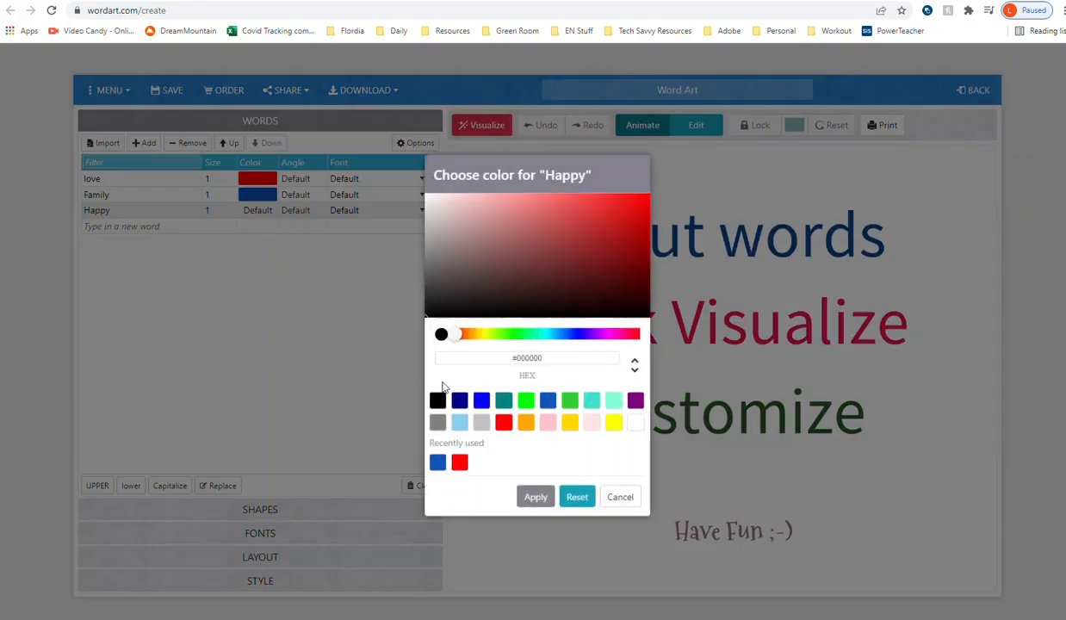
mouse_move(569, 434)
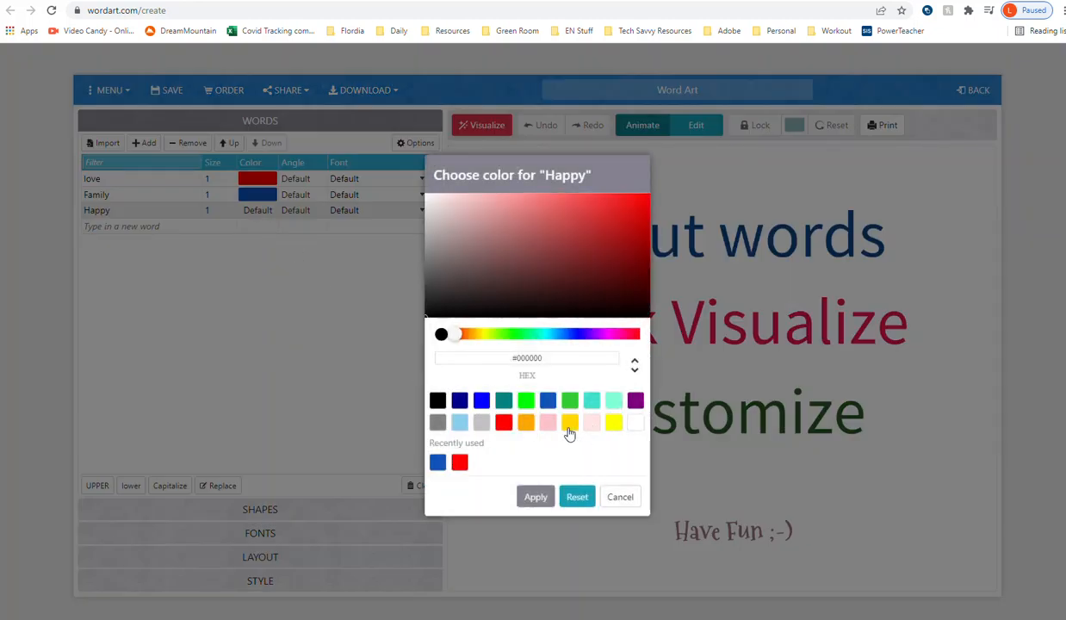
click(534, 496)
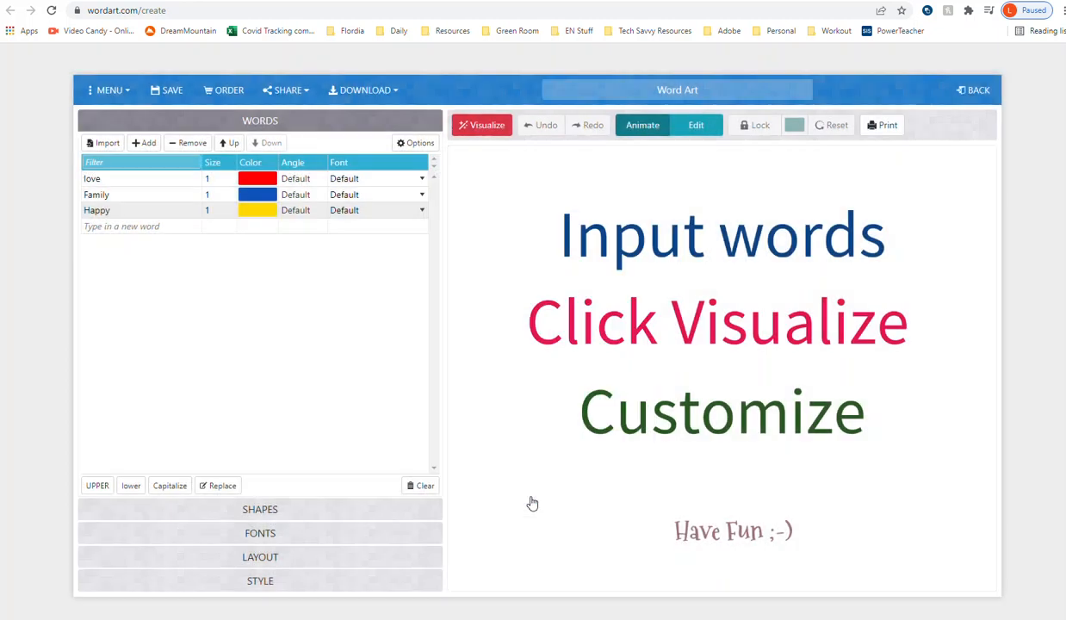
mouse_move(407, 183)
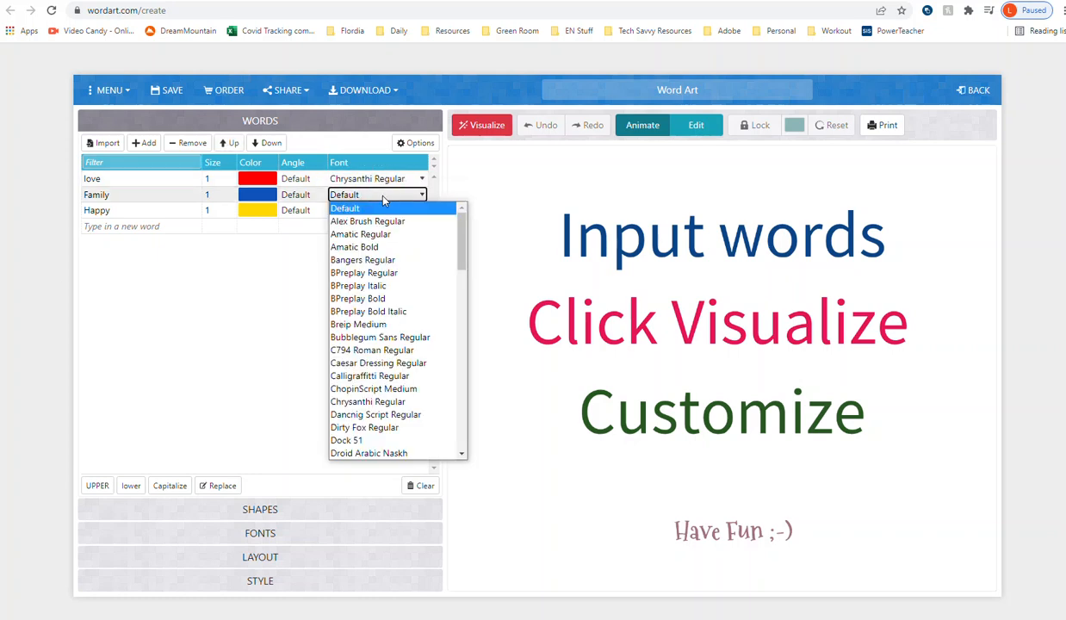
Set Family to Bangers Regular, Happy to Dirty Fox Regular, and love's size to 2.
click(361, 258)
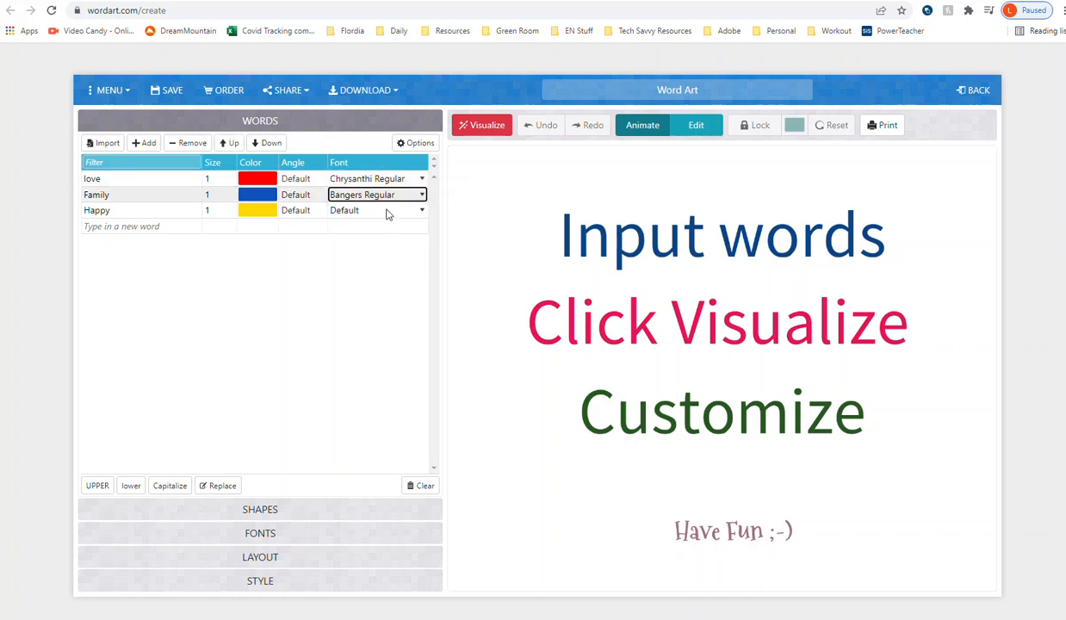
click(375, 211)
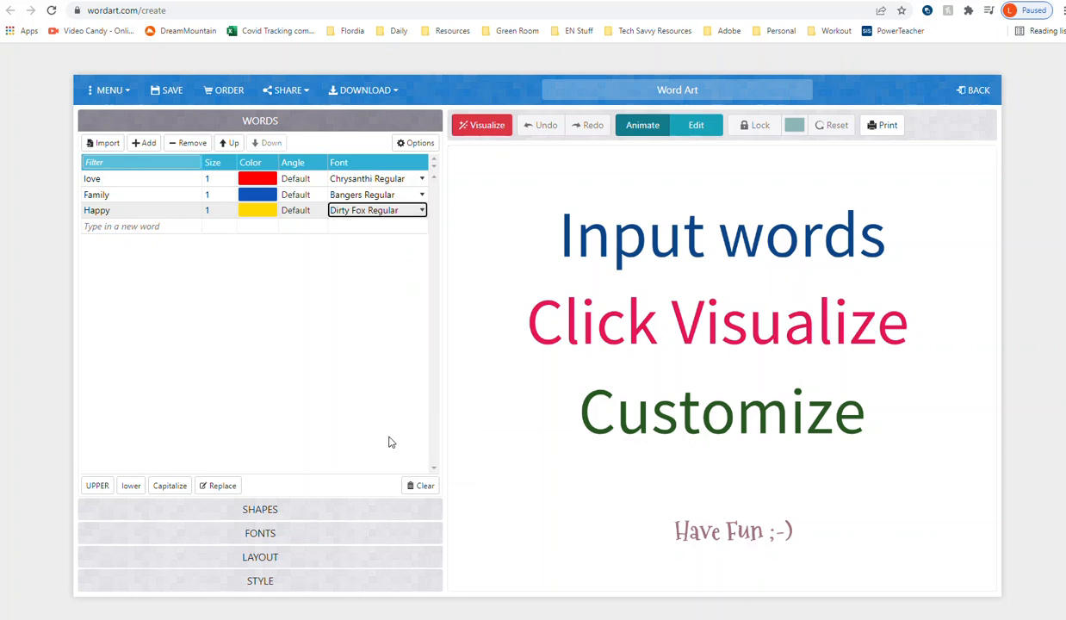
click(221, 177)
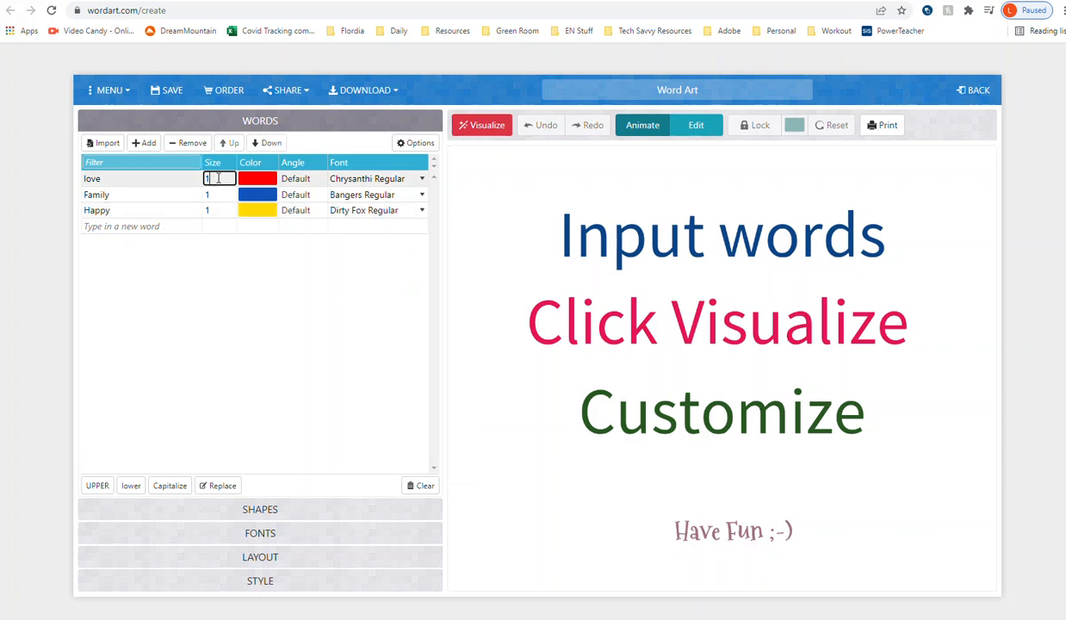
text(2)
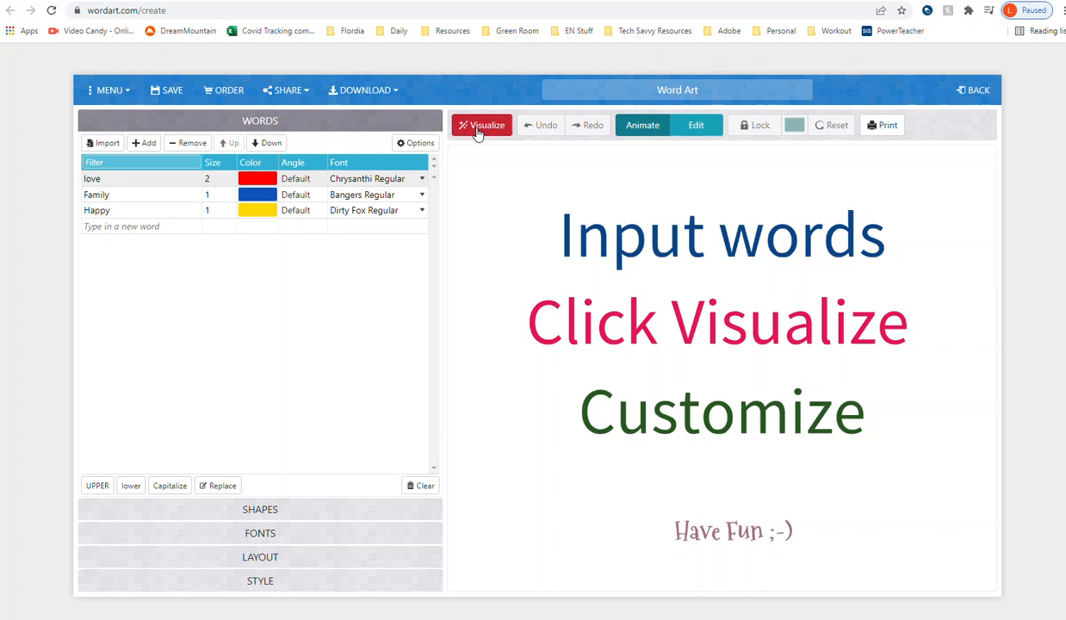
Visualize the balloon word cloud and bring up its download options.
click(483, 124)
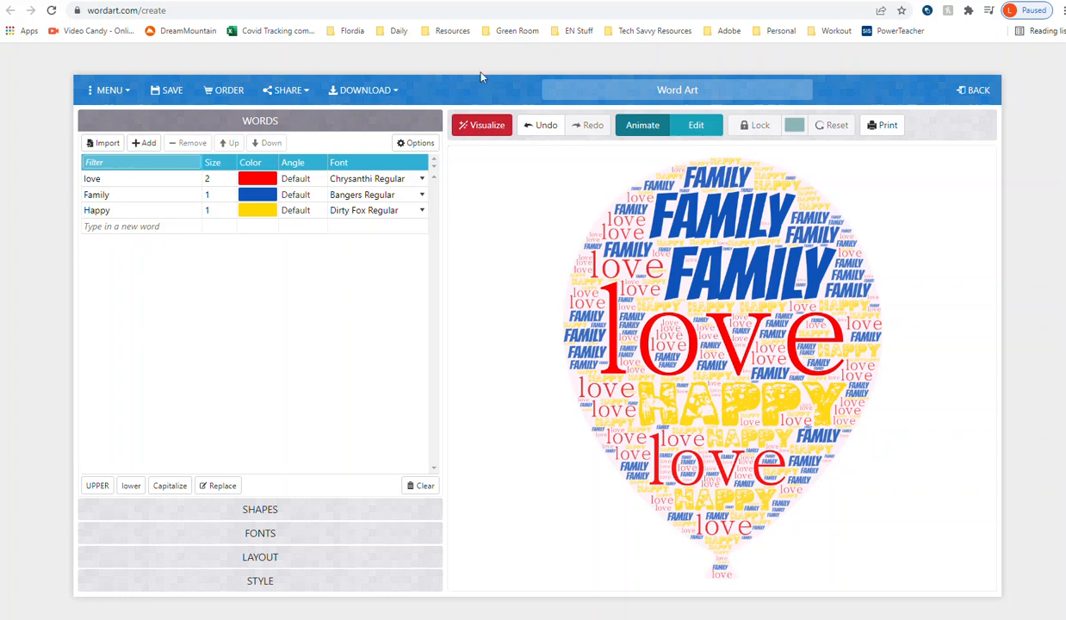
click(364, 89)
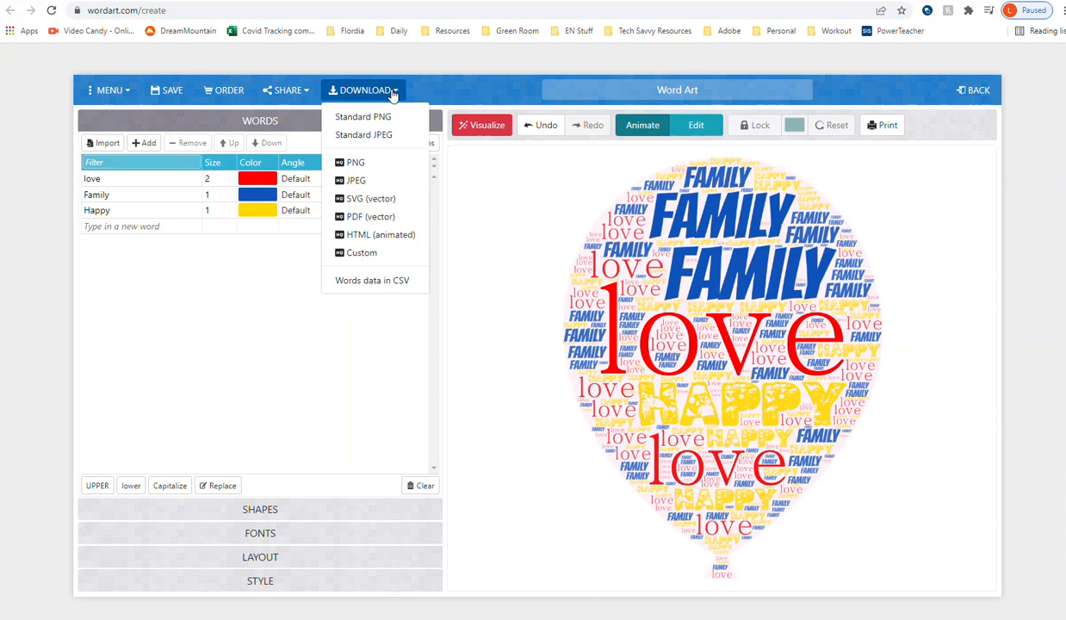
mouse_move(362, 134)
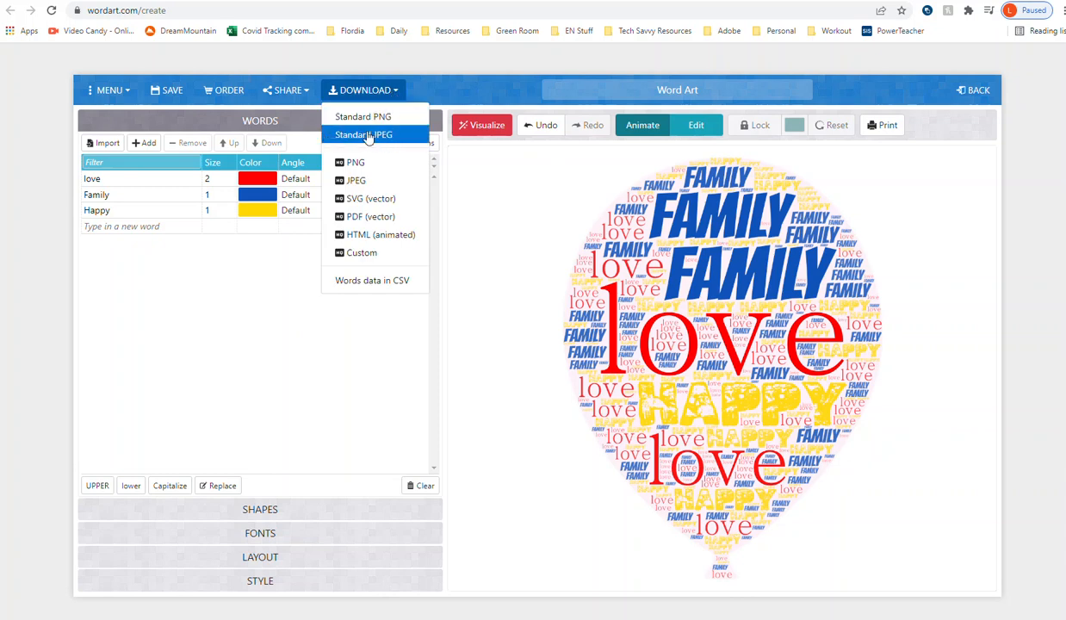
Download the cloud as a Standard JPEG into Downloads.
click(361, 134)
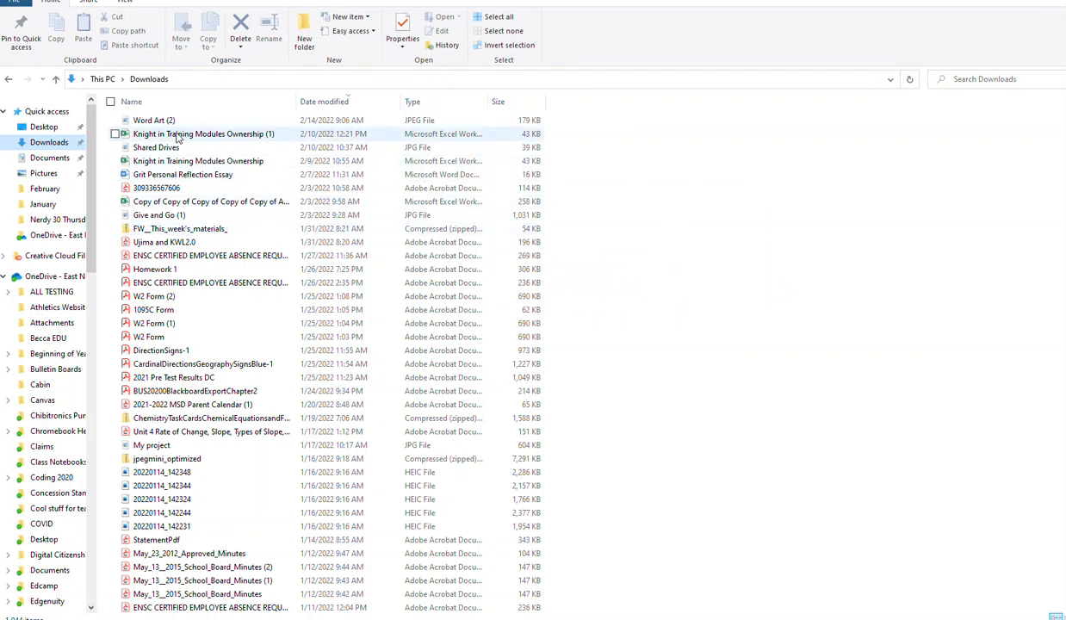
mouse_move(153, 121)
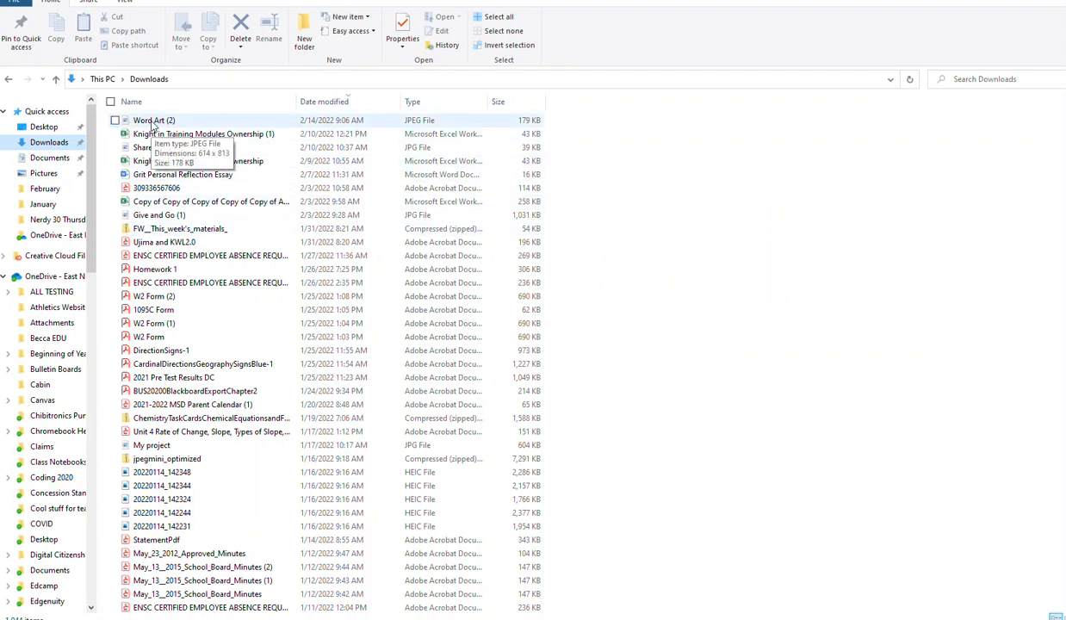
Rename Word Art (2) to 'Isibert' and drag it onto the Desktop.
right_click(153, 121)
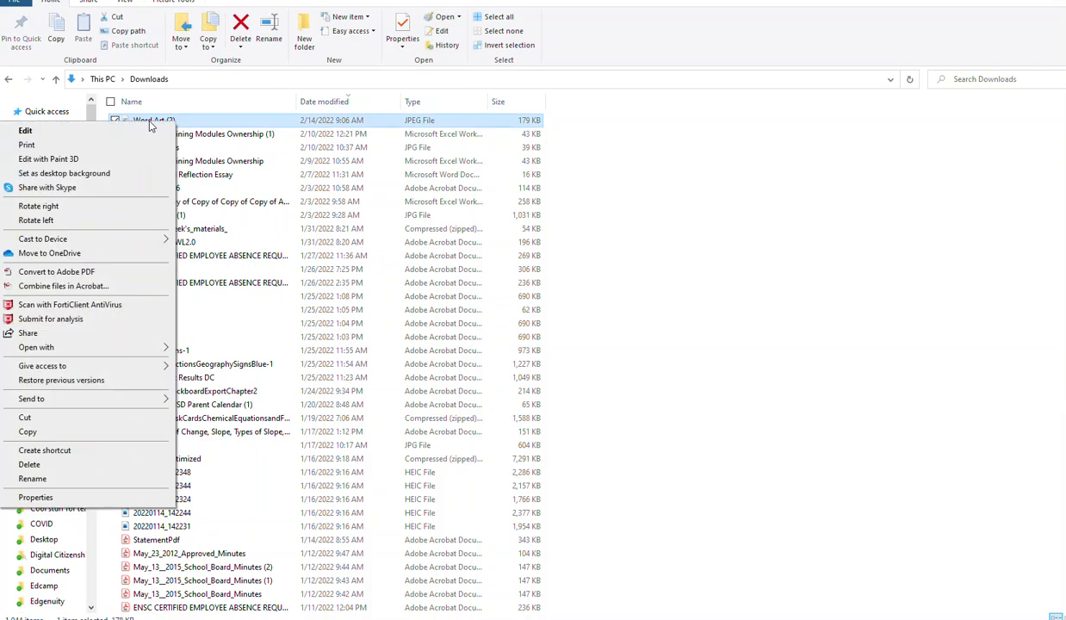
click(31, 479)
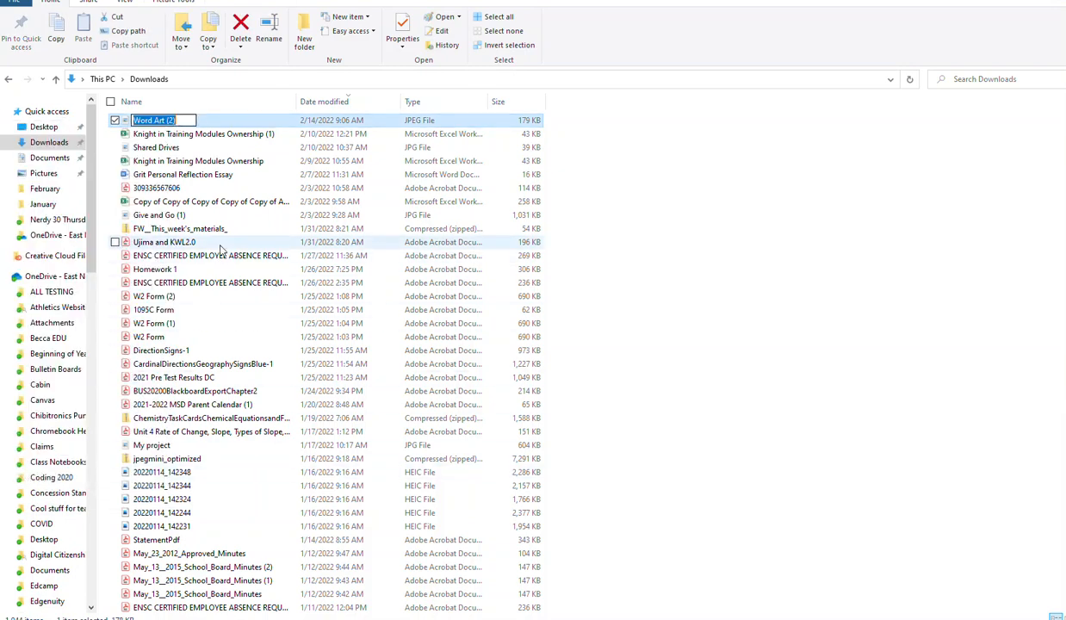
text(Isibert)
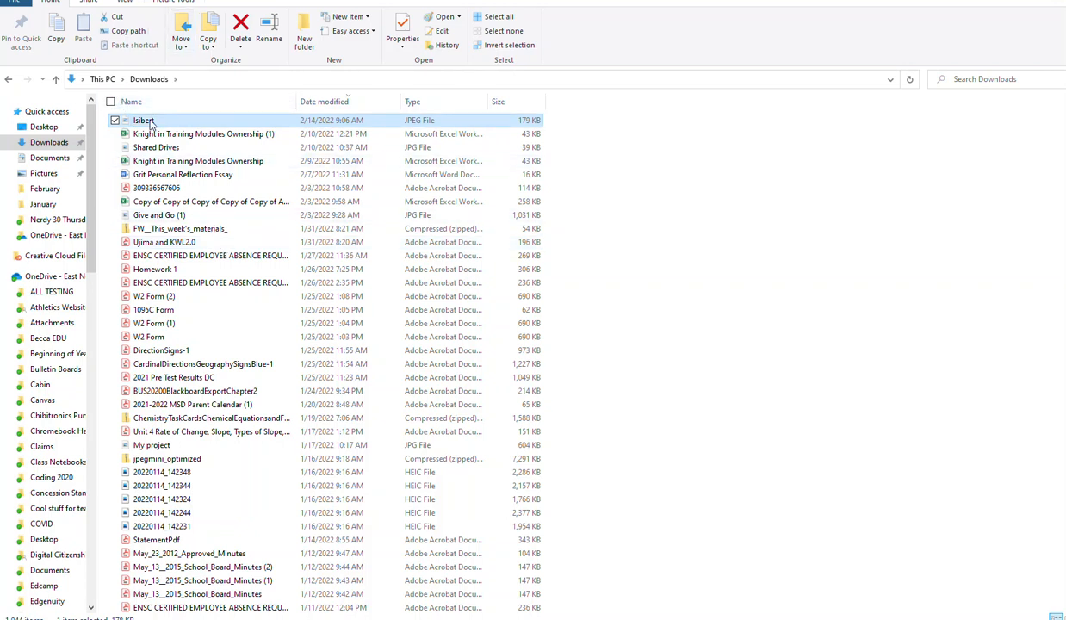
drag(145, 121, 48, 127)
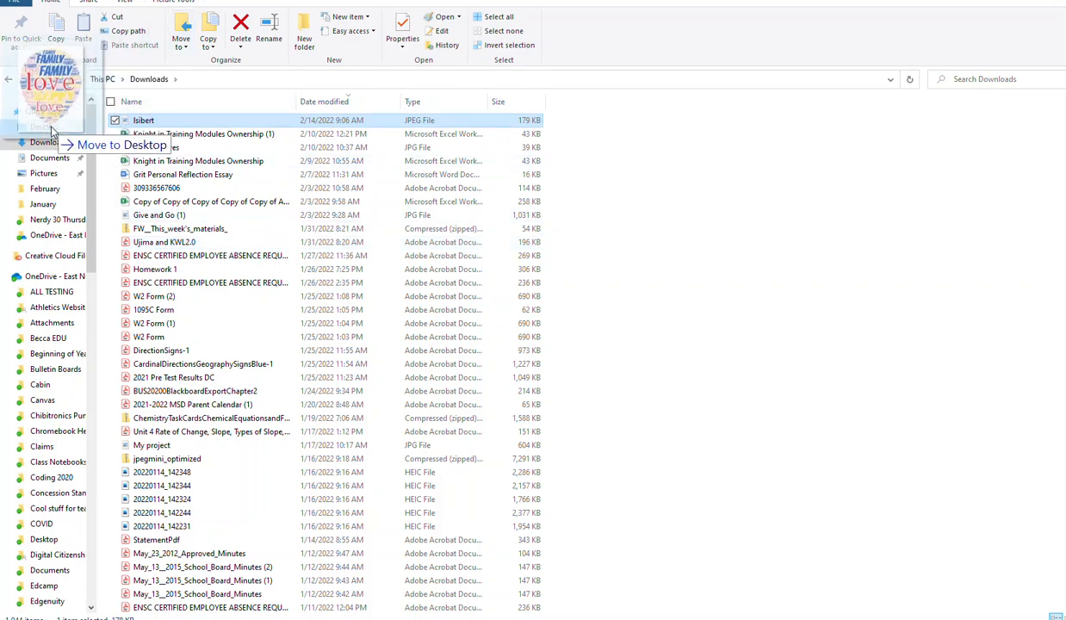